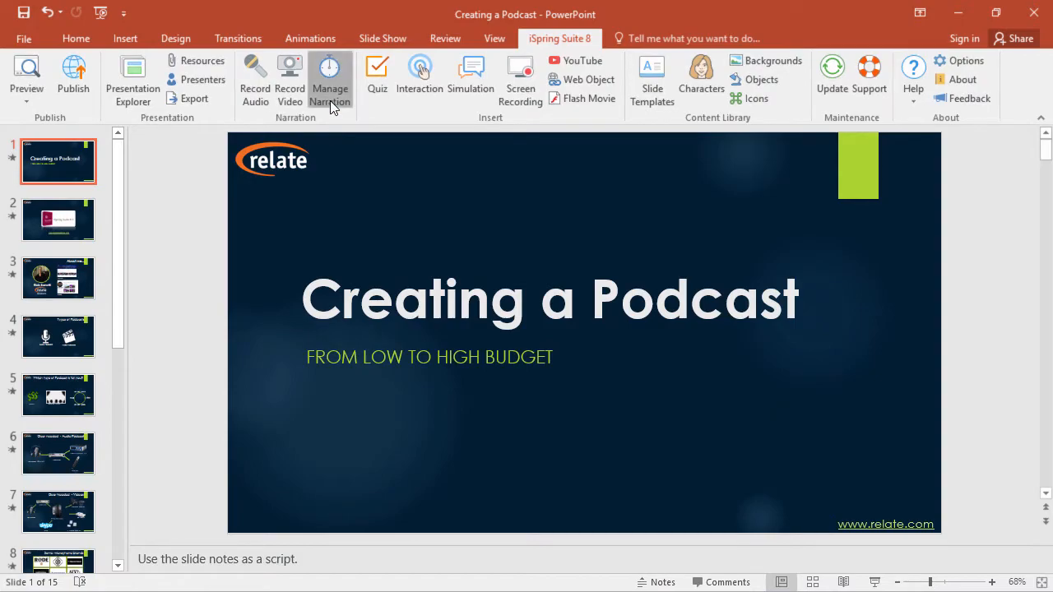
Launch Manage Narration to open the iSpring Narration Editor for the presentation
left_click(329, 79)
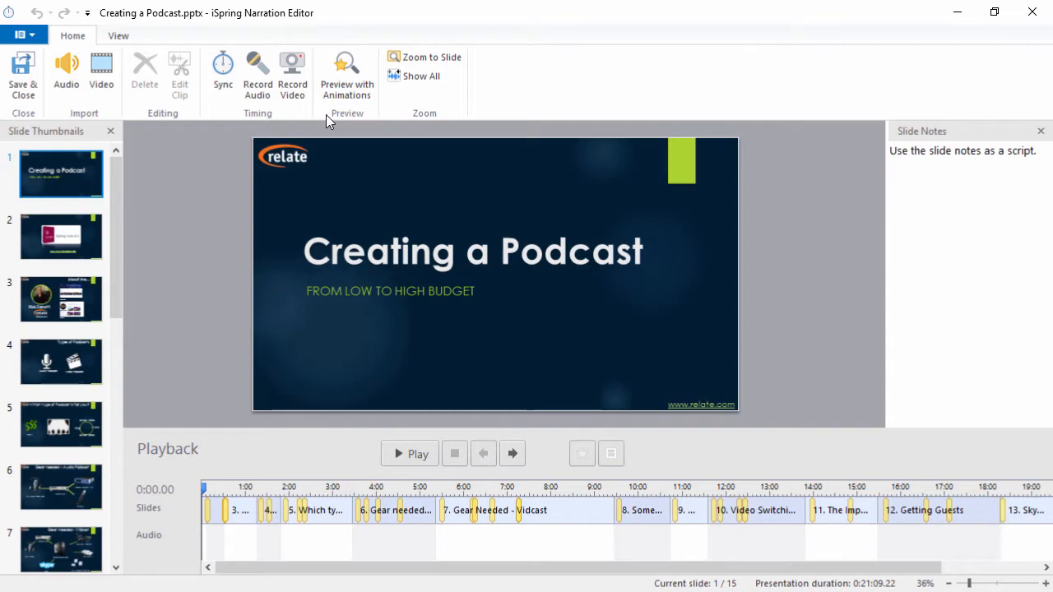
Import video1 through video12 from the Podcast folder, bringing up the placement options
left_click(102, 74)
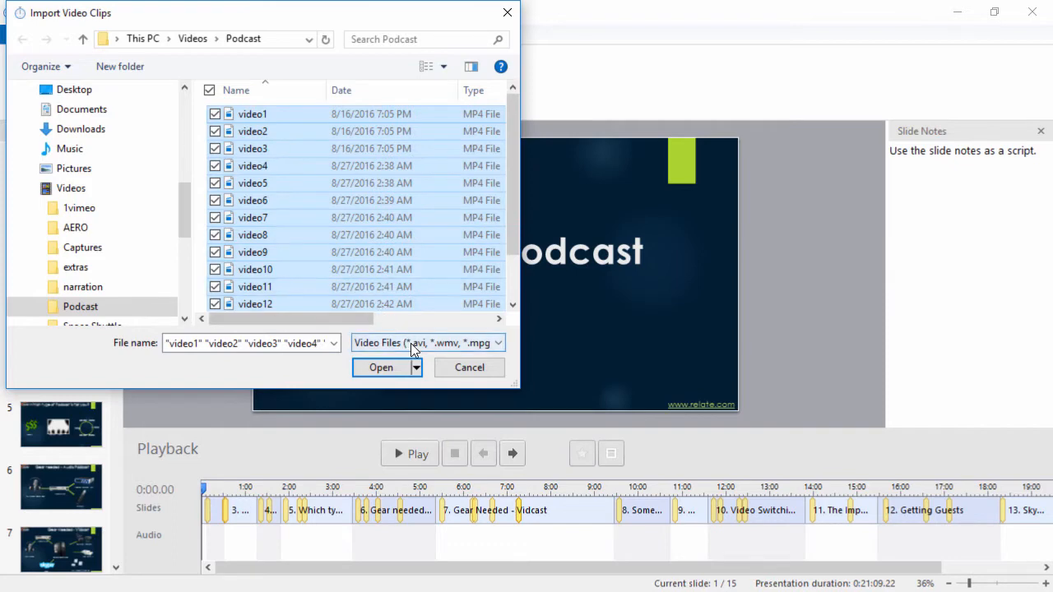
left_click(497, 344)
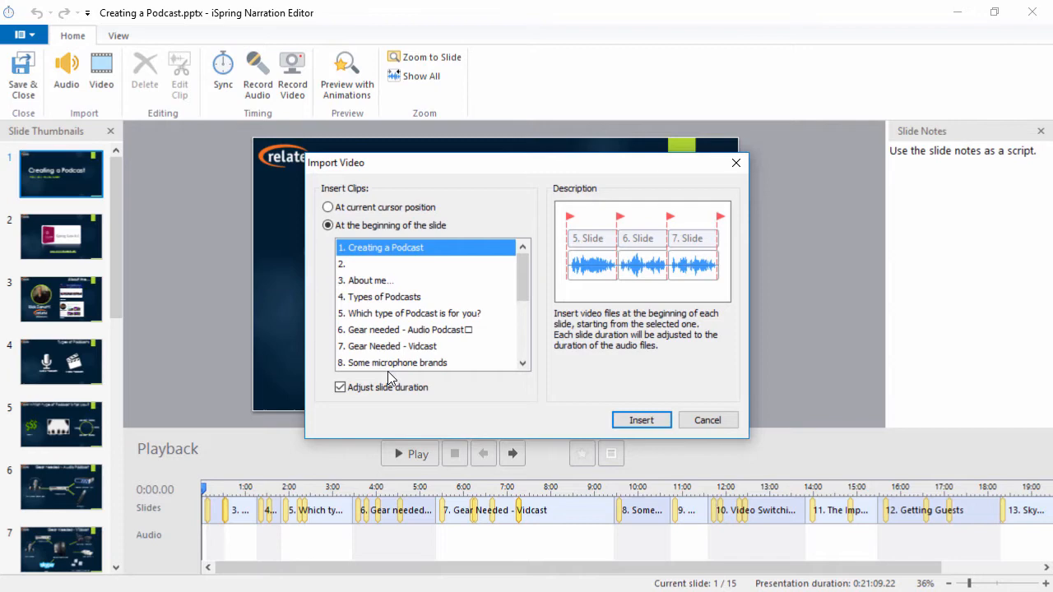
Insert the twelve clips at the beginning of each slide with Adjust slide duration kept on
left_click(328, 208)
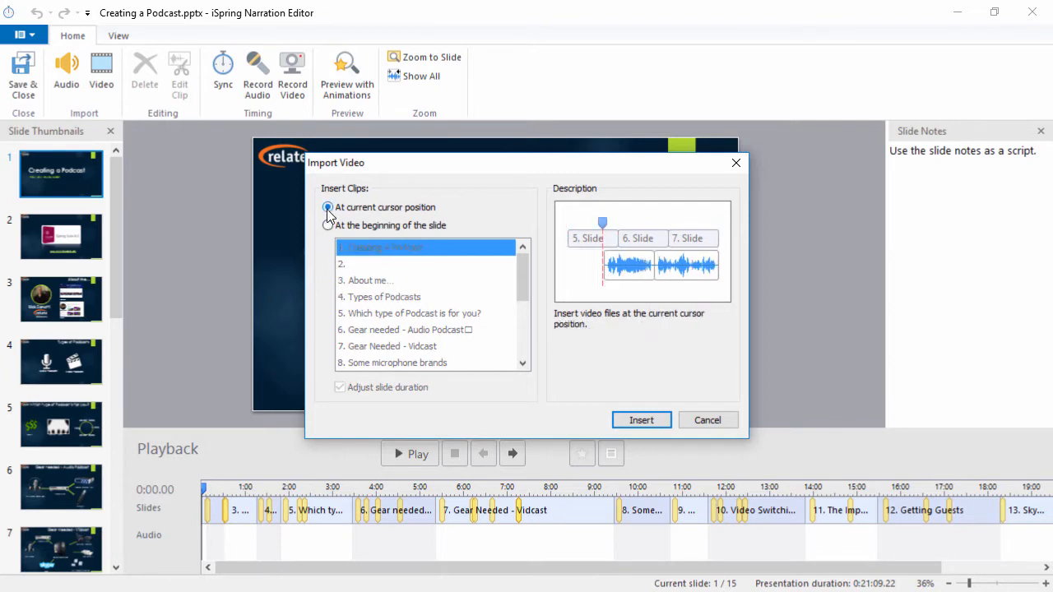
left_click(329, 225)
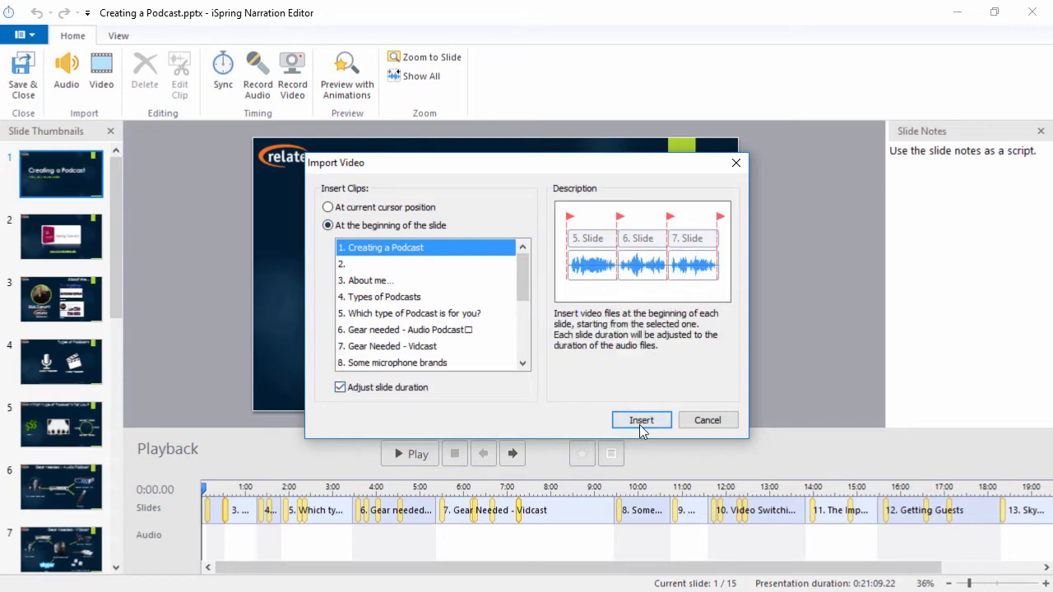
left_click(642, 420)
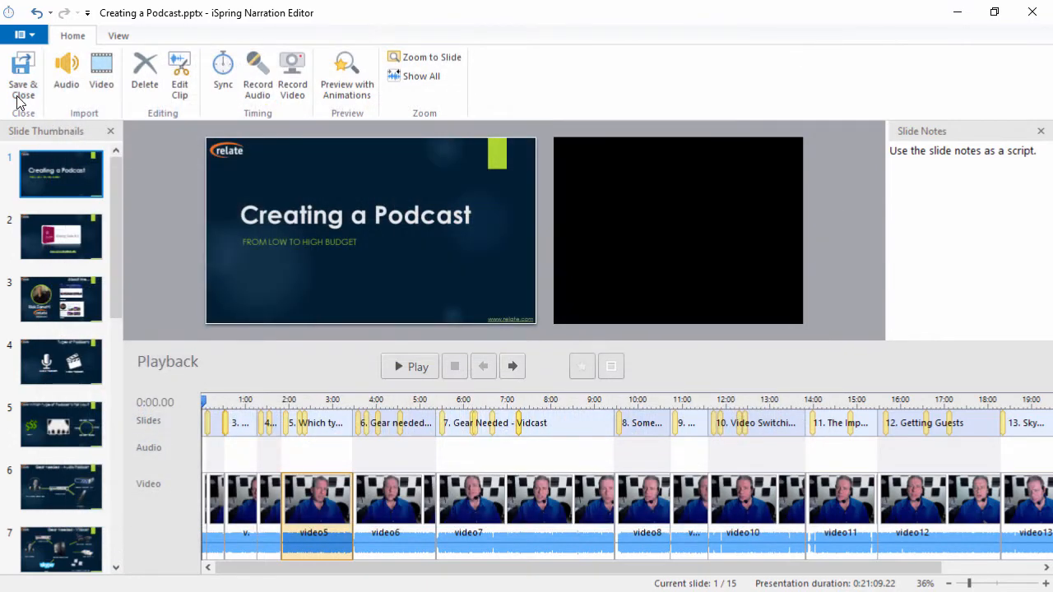
Save the narration and close the editor, returning to the Creating a Podcast presentation
left_click(23, 74)
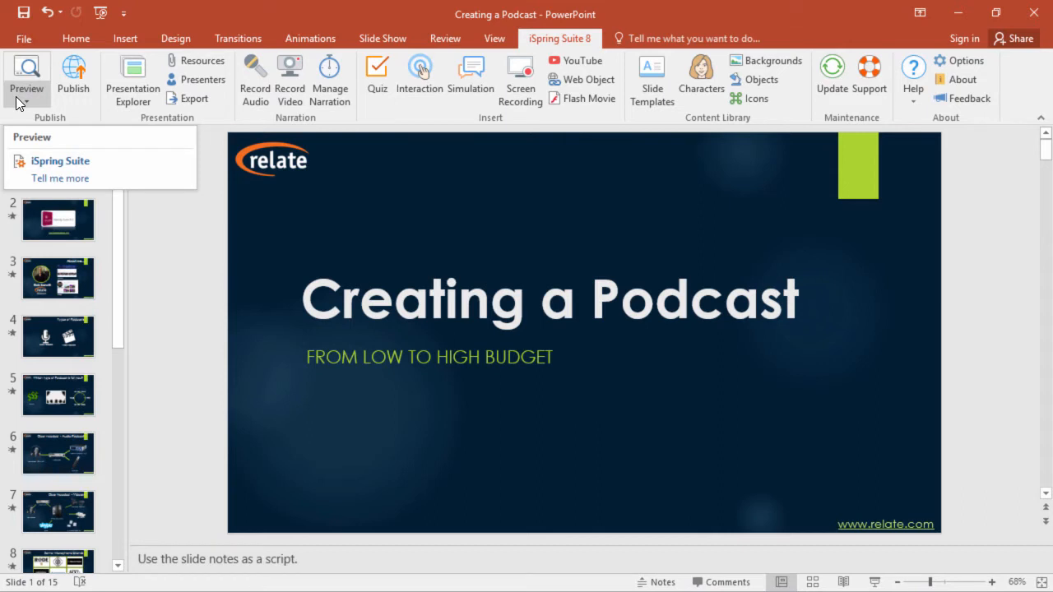
left_click(125, 37)
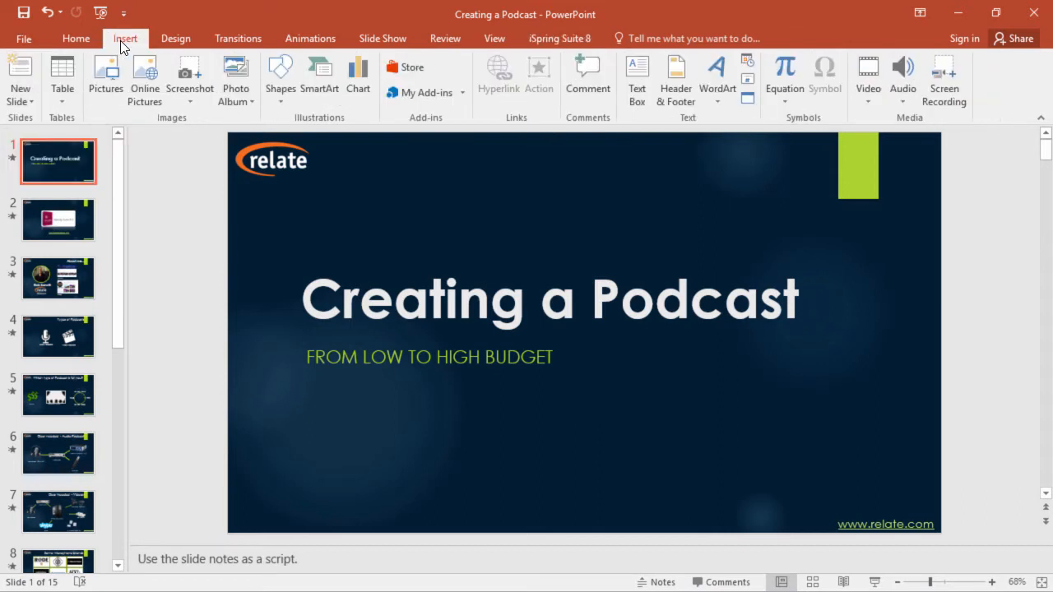
left_click(869, 102)
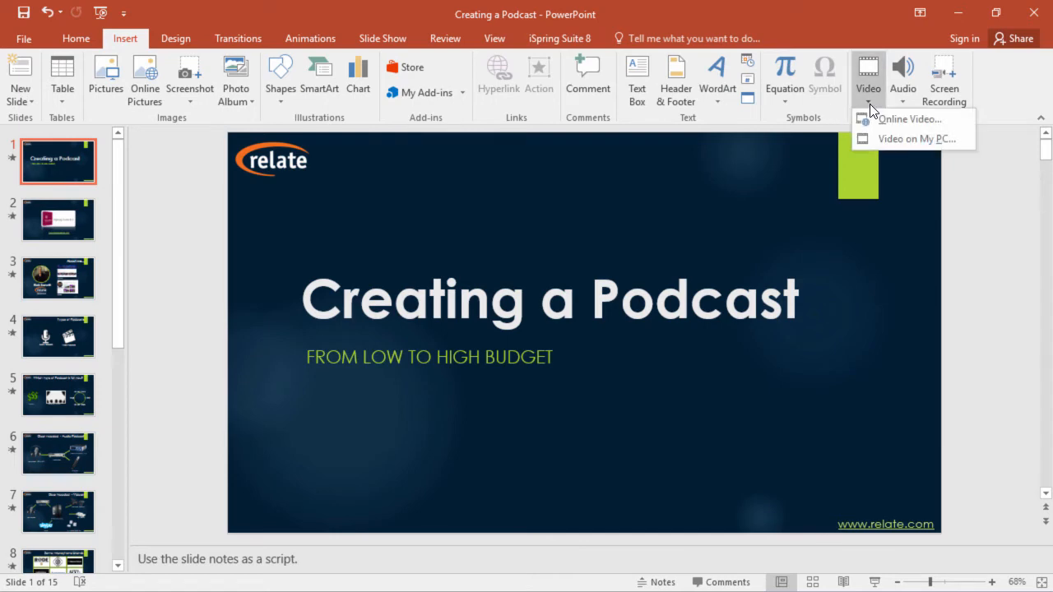
left_click(909, 139)
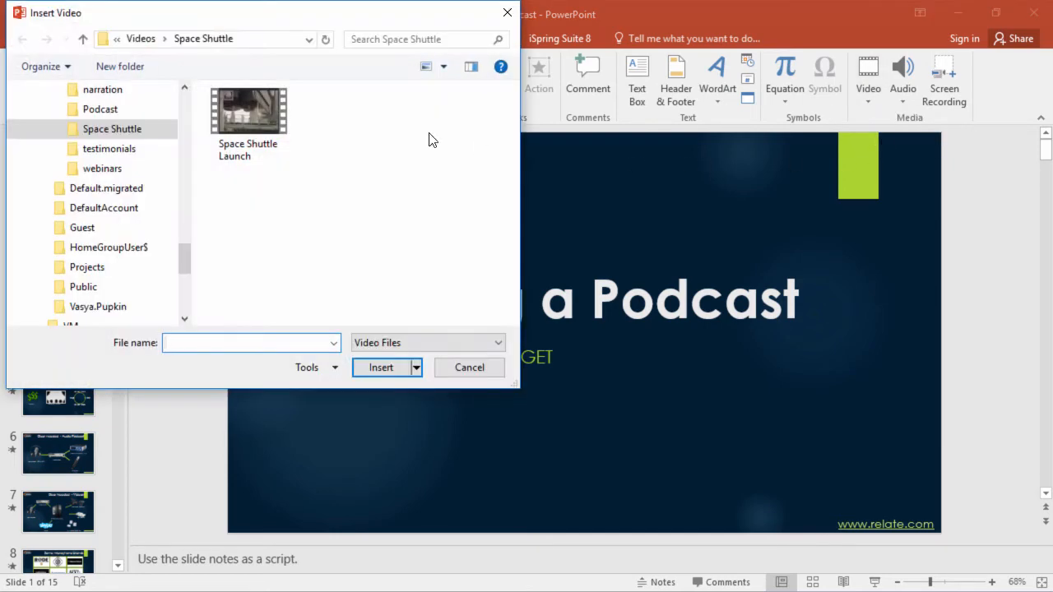
left_click(381, 368)
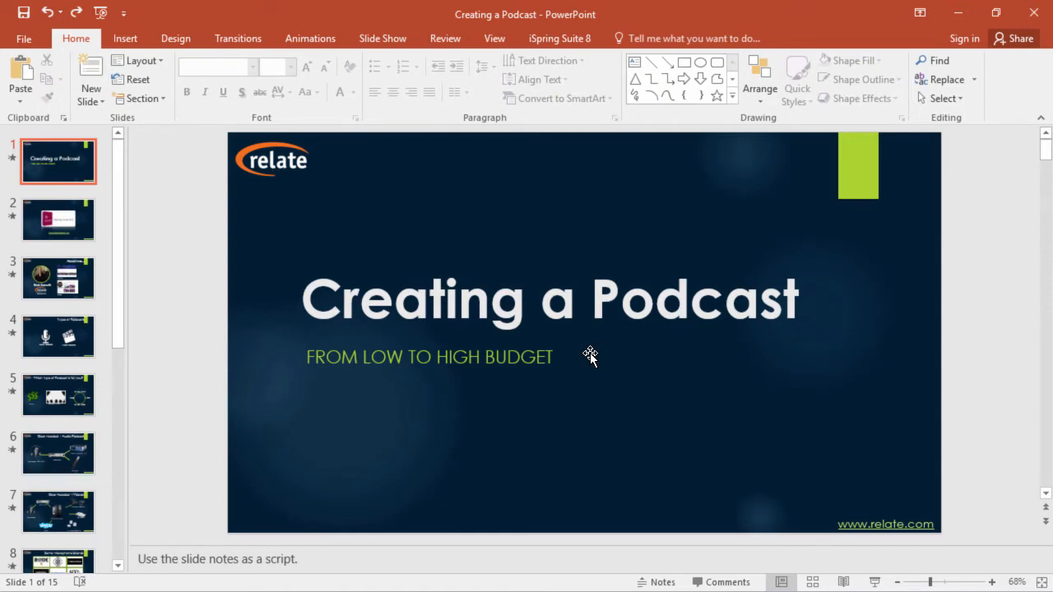
left_click(559, 38)
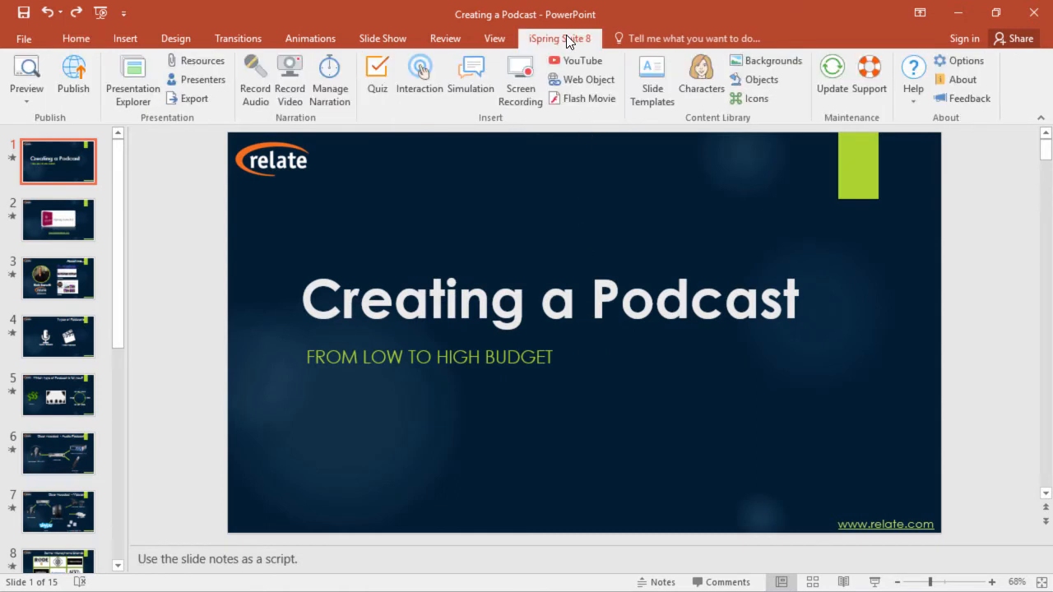
In Publish Presentation for web, switch the player from Universal to Video Lecture
left_click(73, 79)
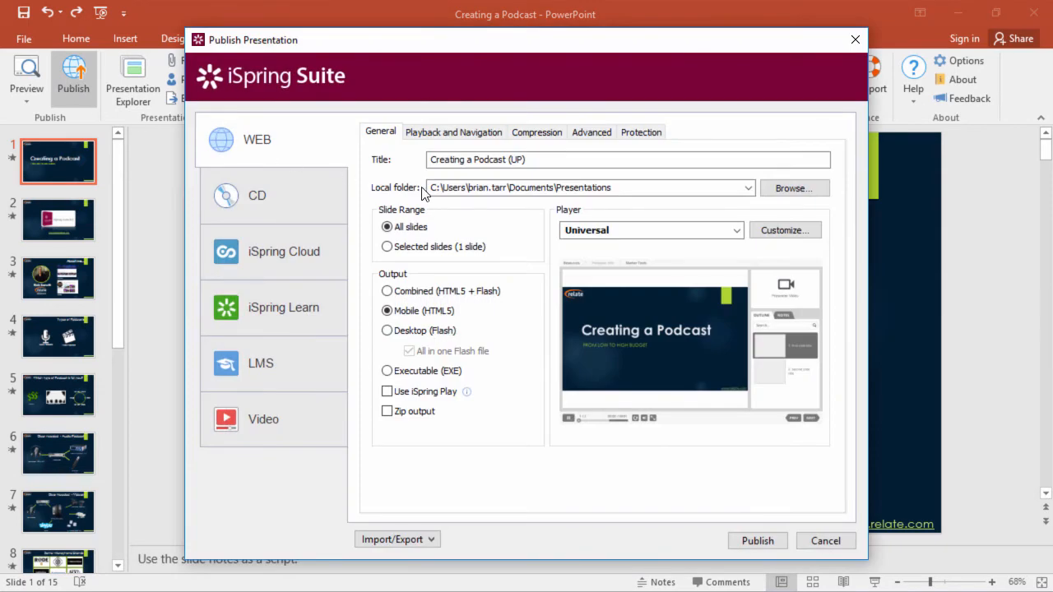
left_click(734, 230)
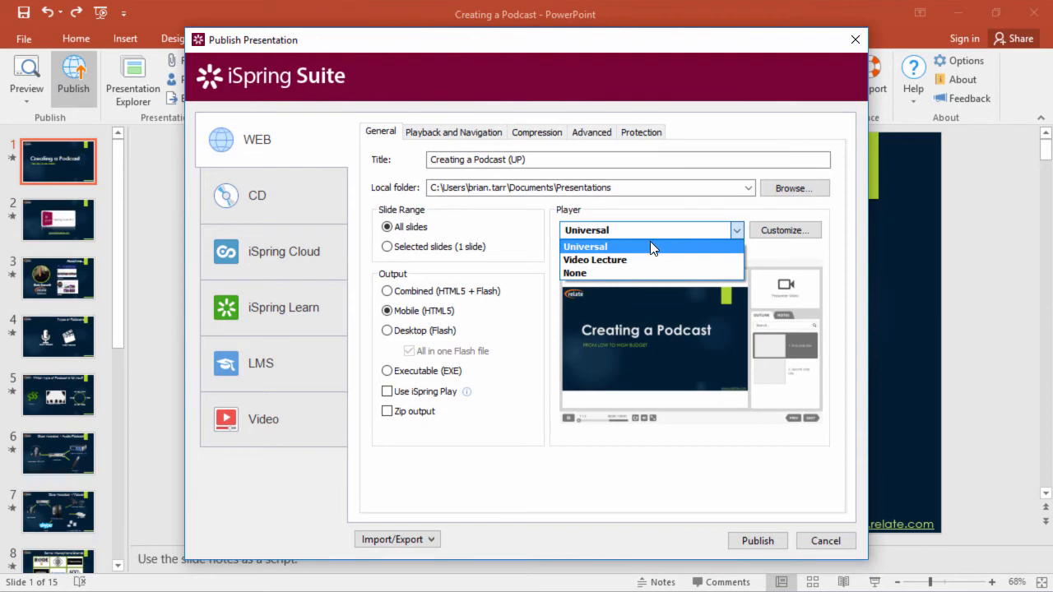
mouse_move(654, 255)
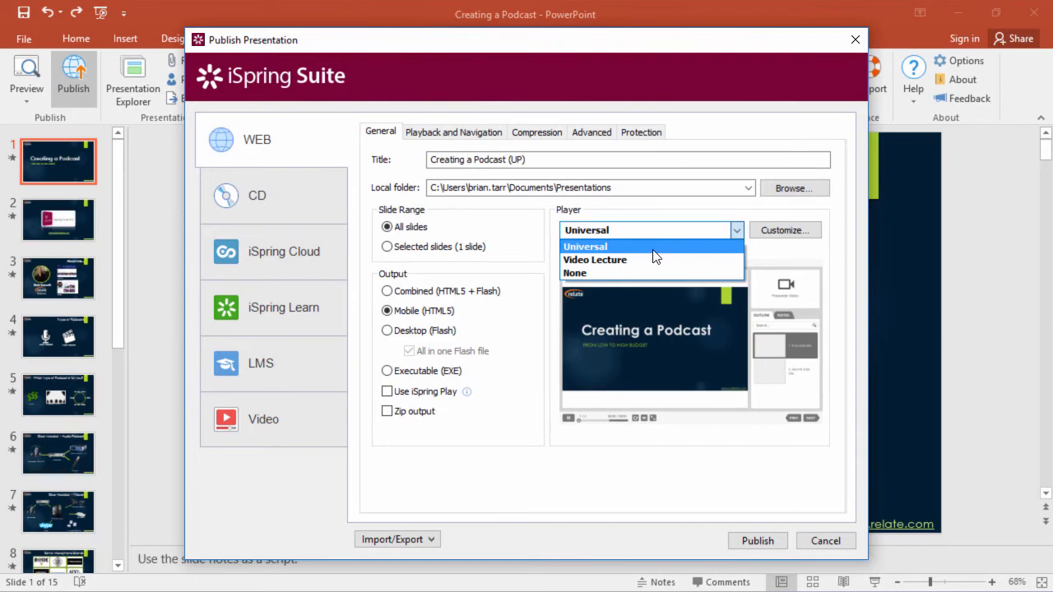
left_click(595, 260)
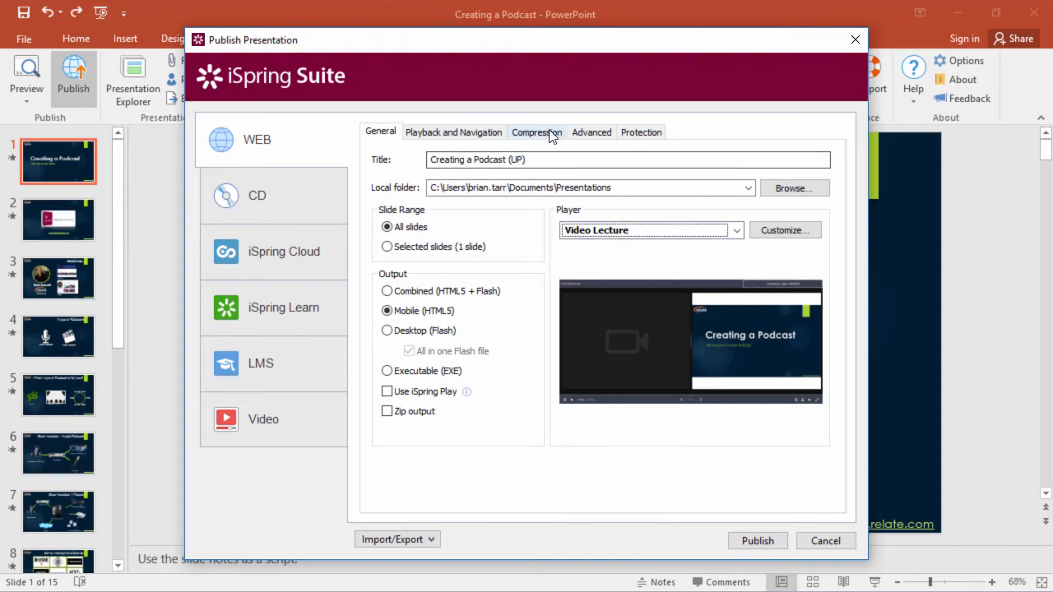
Lower Video Compression from 50% to 30%, making the preset Custom
left_click(537, 132)
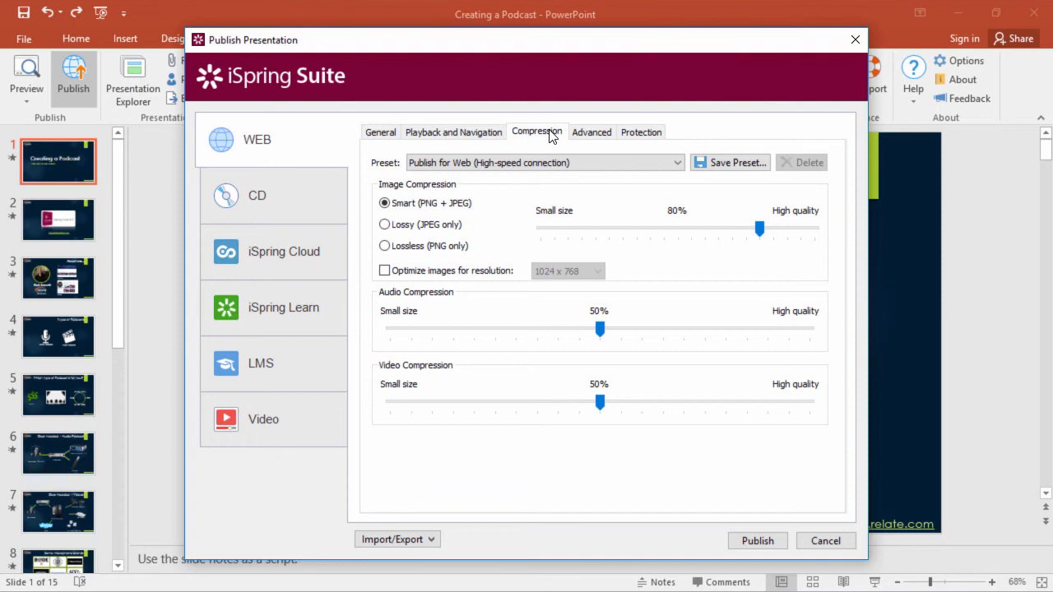
mouse_move(527, 403)
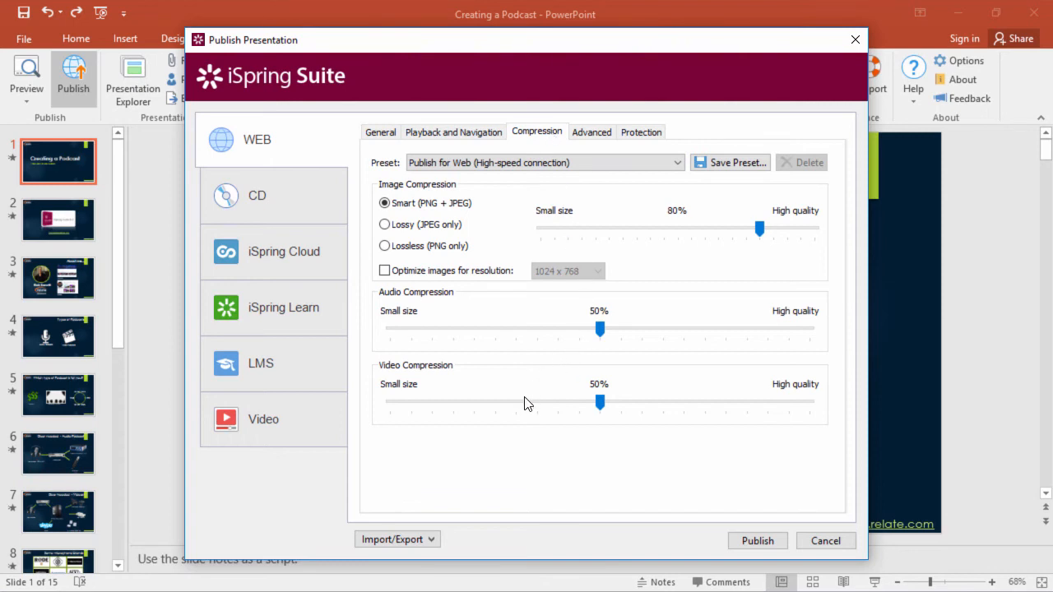
left_click_drag(599, 401, 517, 402)
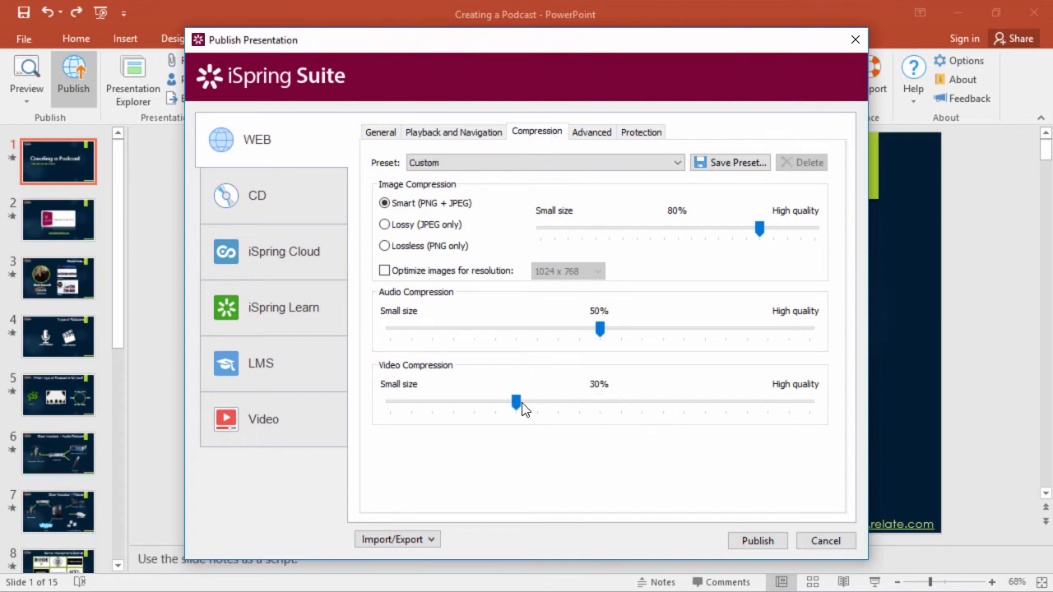